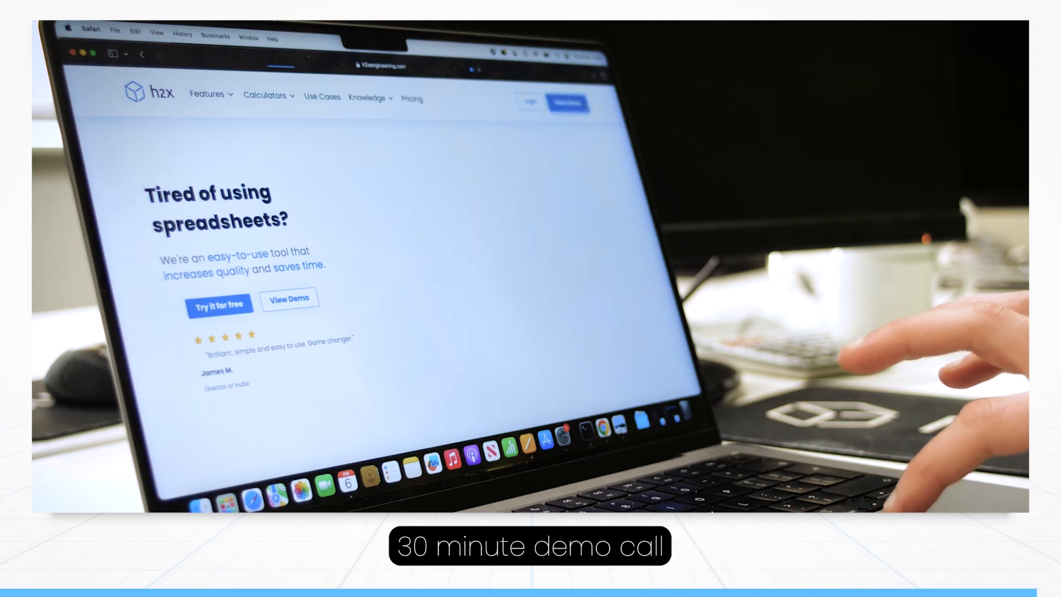
# Go from the h2x homepage to the demo request page via View Demo.
pyautogui.click(289, 299)
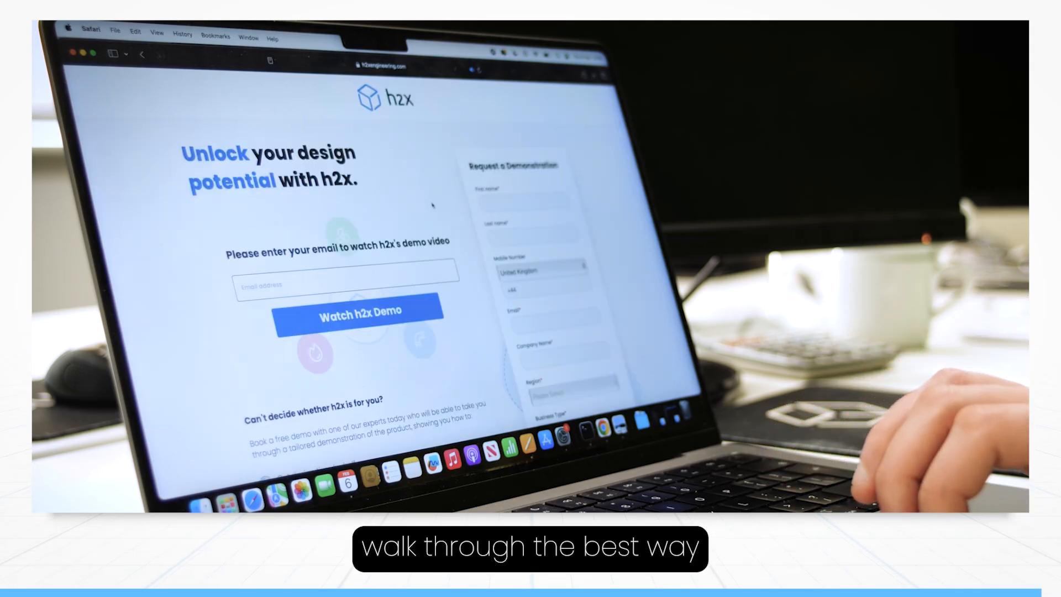